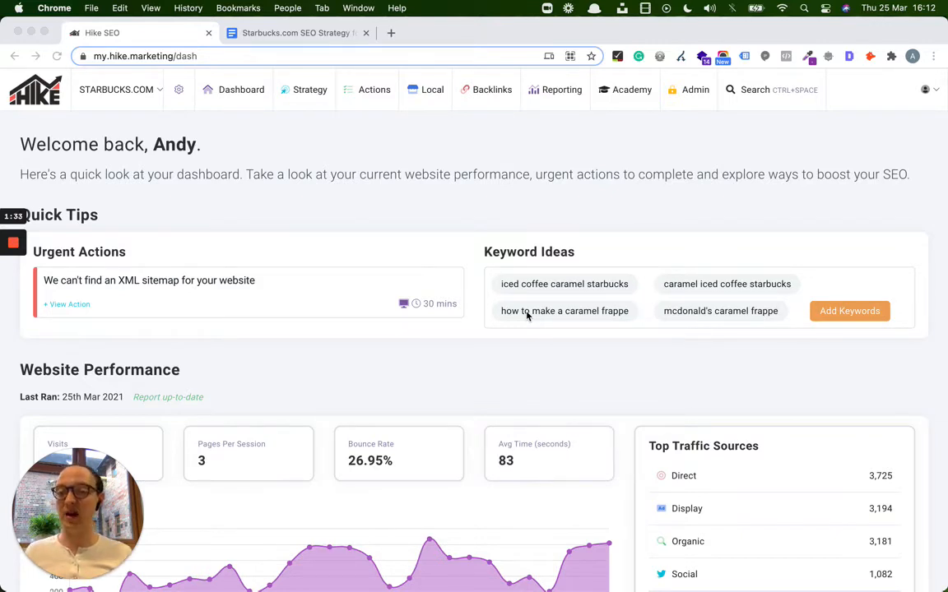
mouse_move(321, 165)
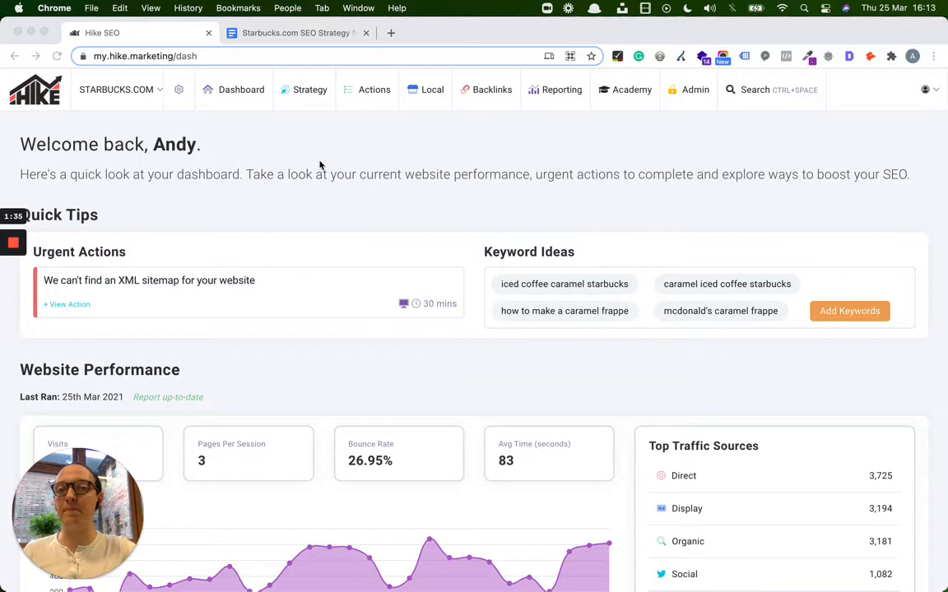
mouse_move(268, 39)
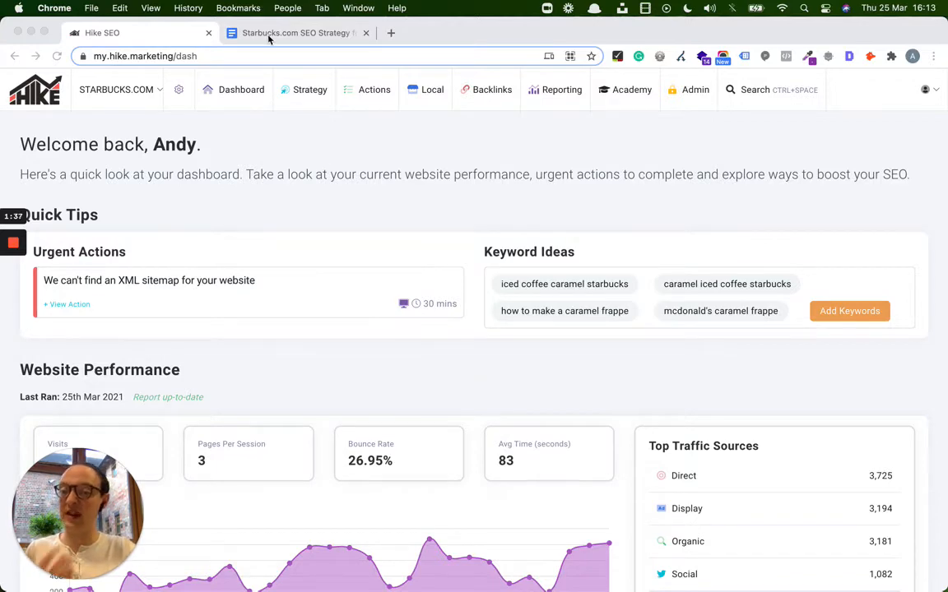
Review the strategy doc's five areas (keywords, sitemap, content, competitors, backlinks) and return to the dashboard
click(296, 33)
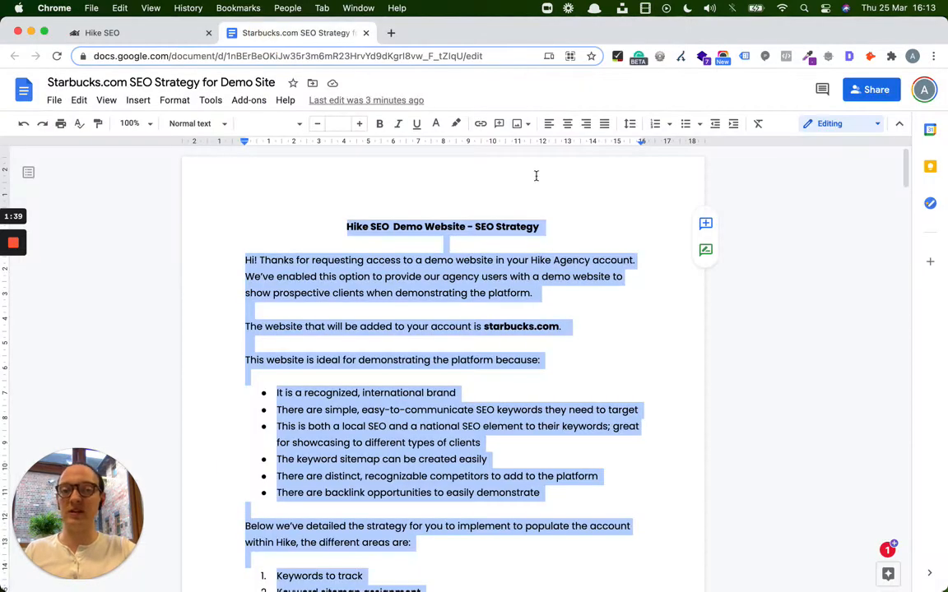
click(585, 295)
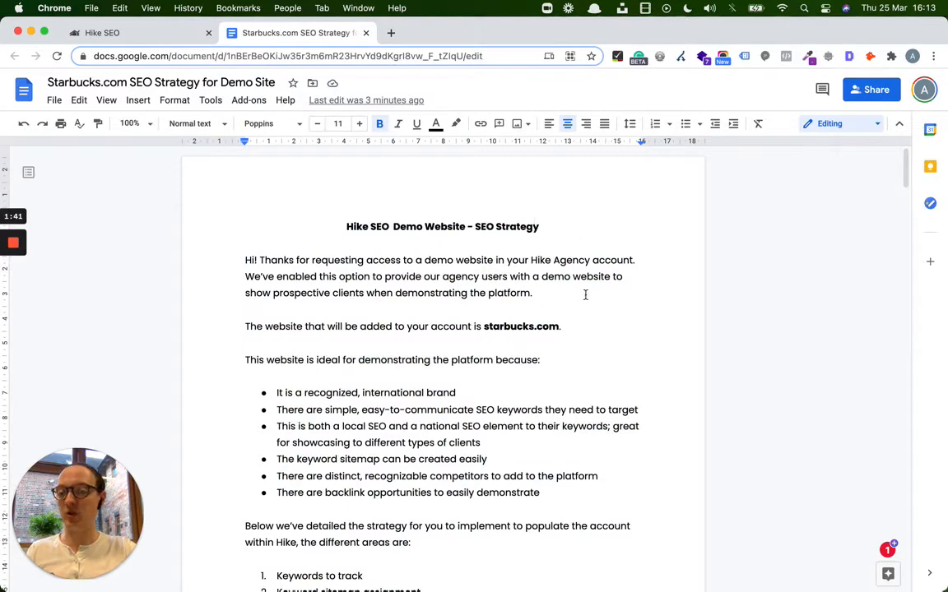
scroll(up, 3)
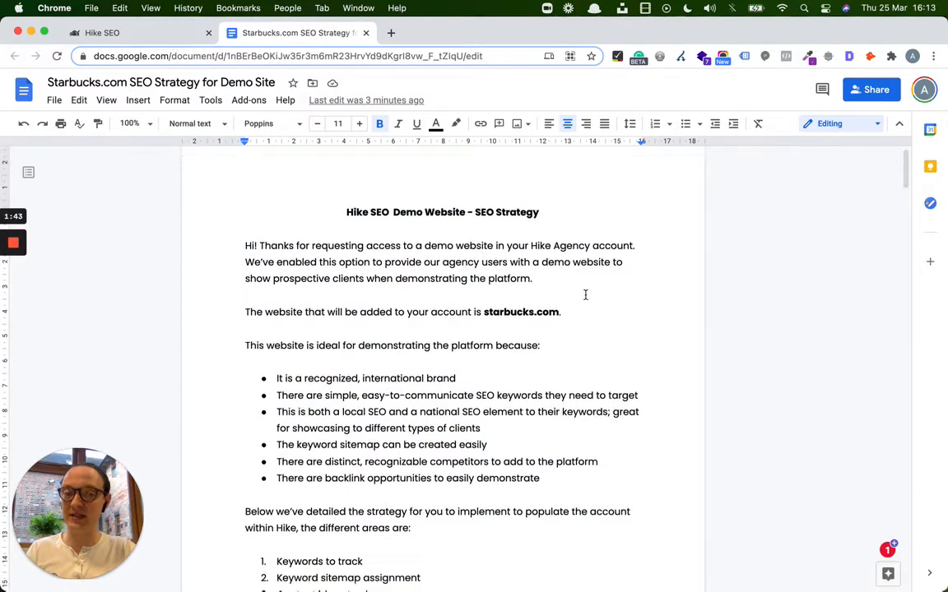
scroll(down, 3)
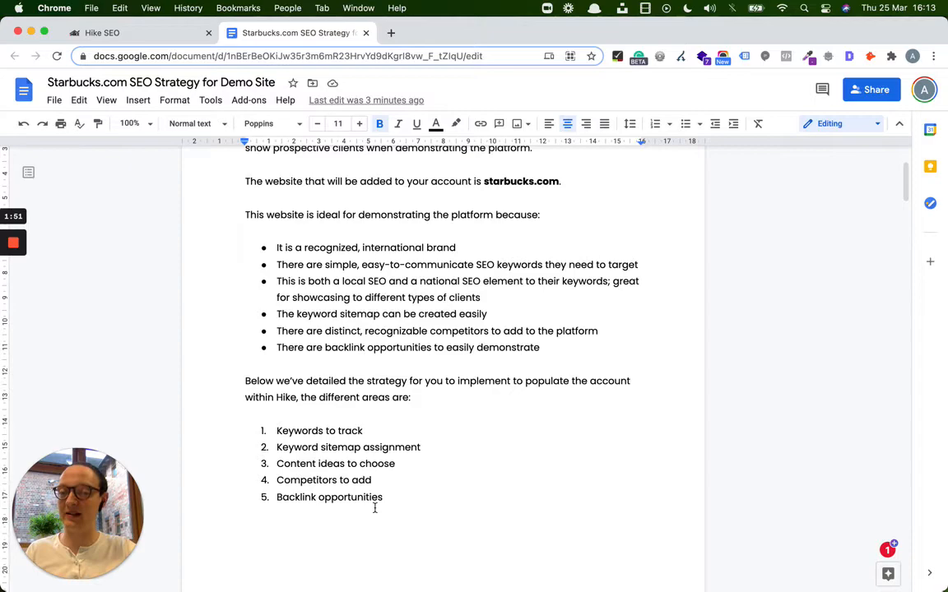
scroll(down, 3)
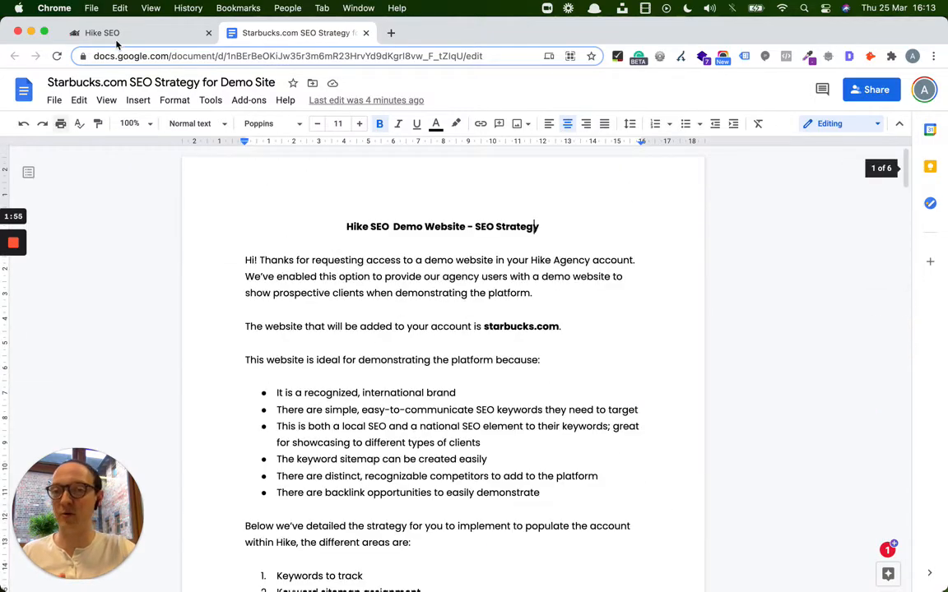
click(123, 33)
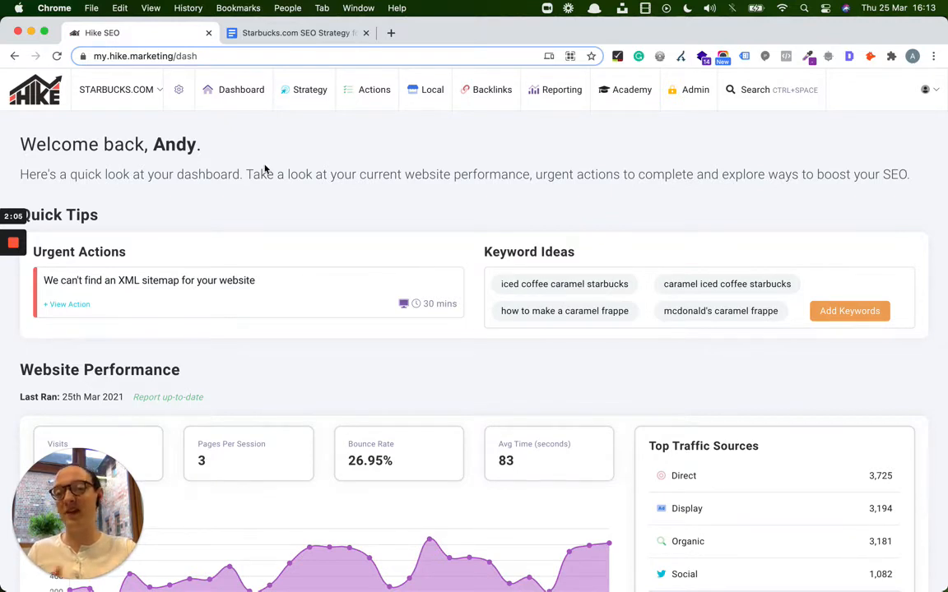
Show the Strategy > Sitemap page with keywords like 'starbucks coffee' and 'starbucks near me'
click(309, 89)
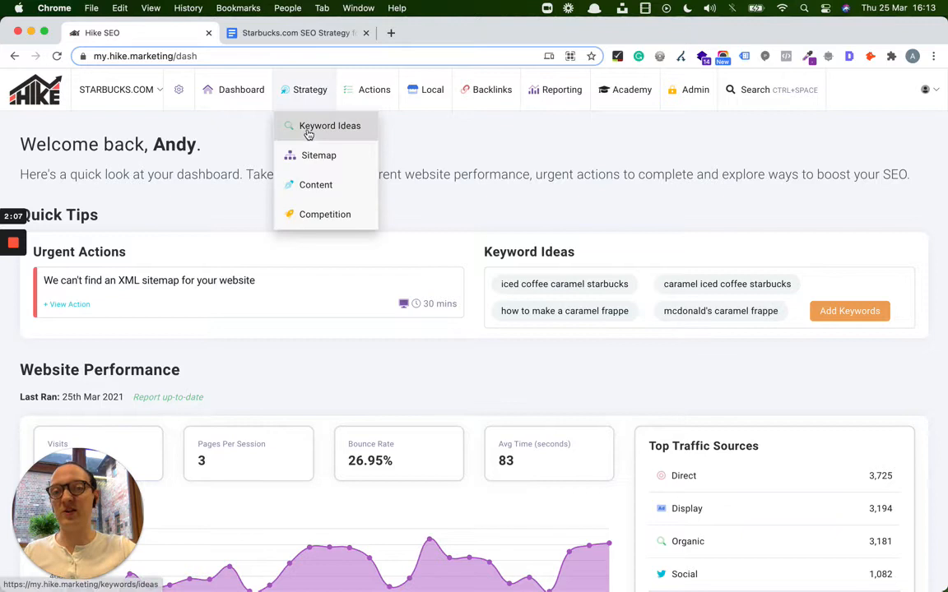
mouse_move(319, 155)
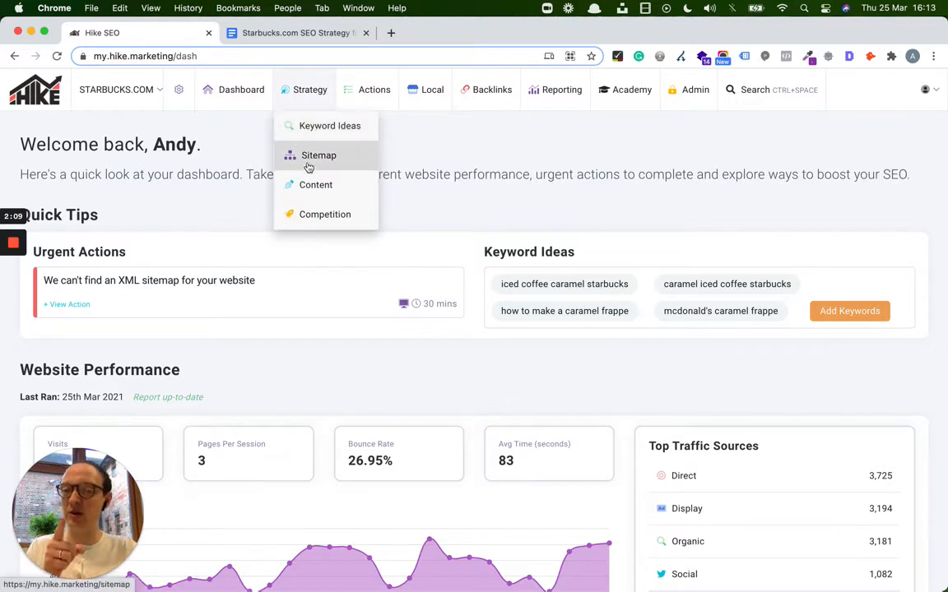
click(319, 155)
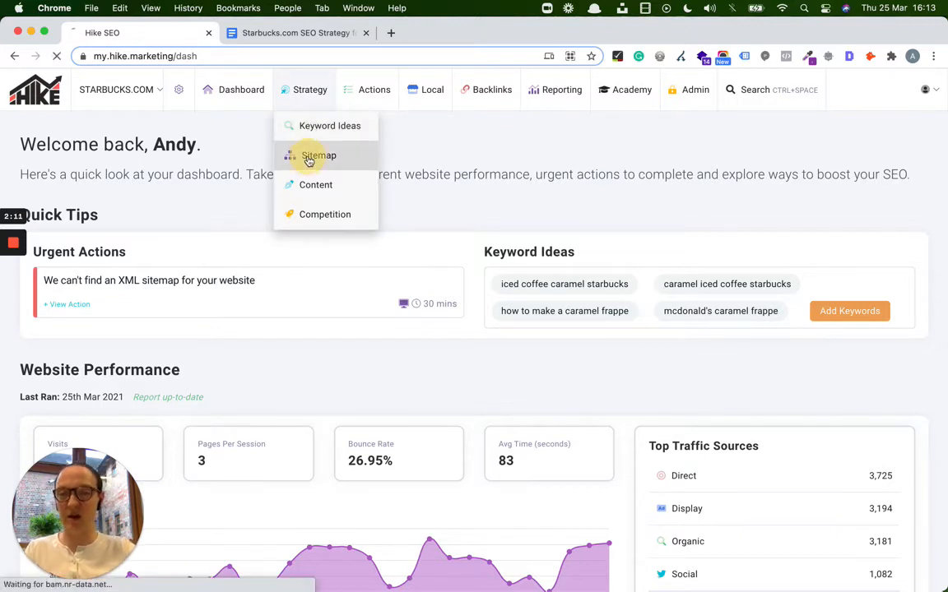
click(317, 155)
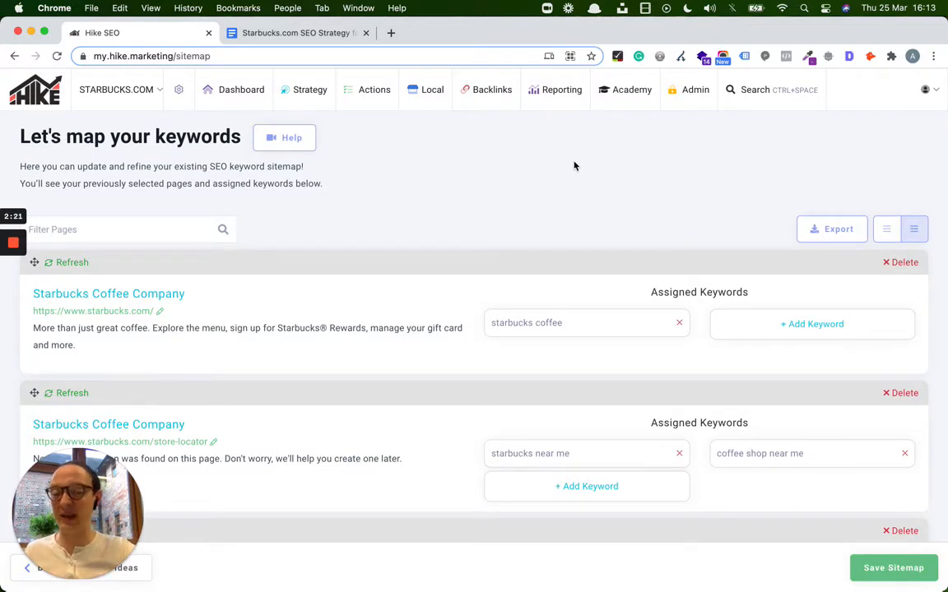
scroll(down, 3)
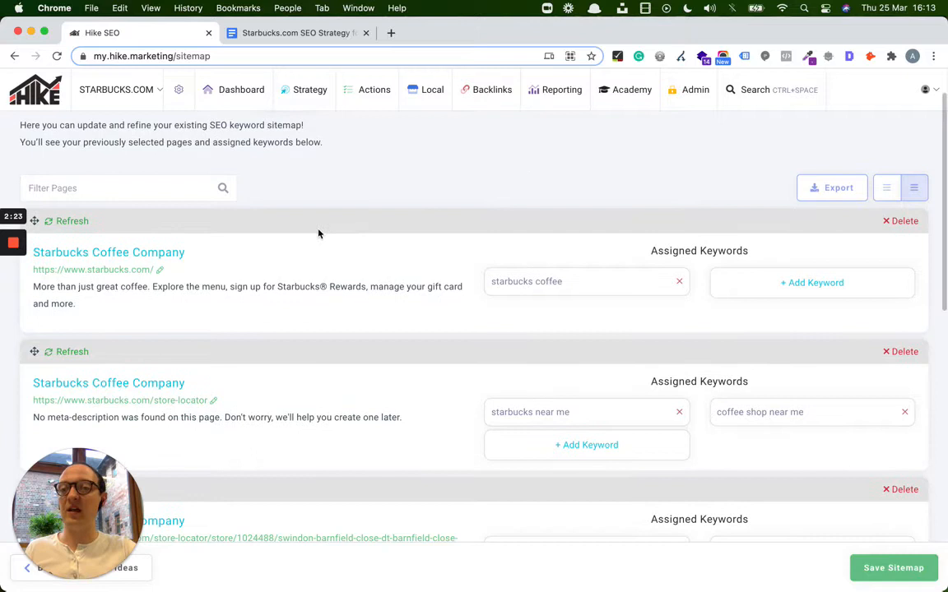
mouse_move(350, 250)
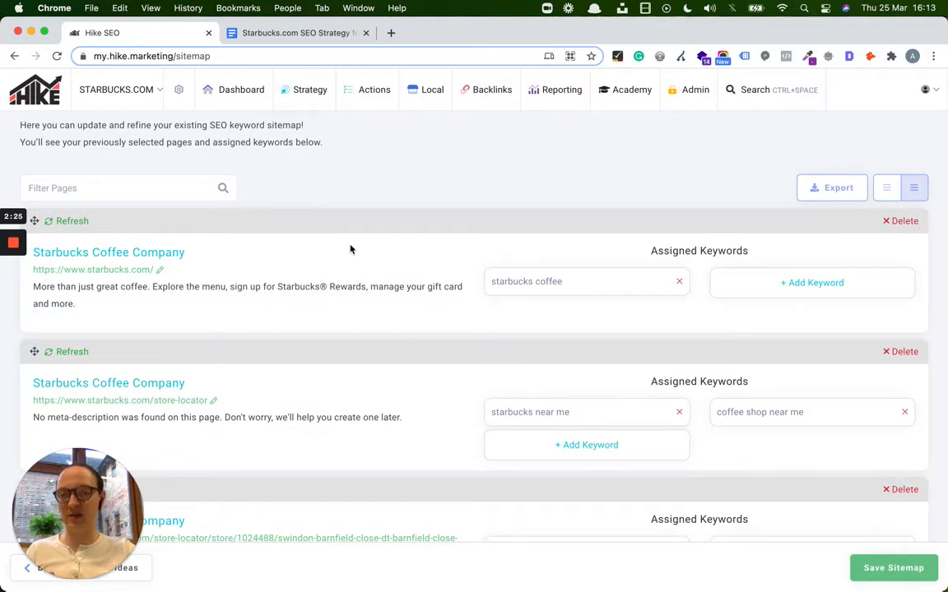
mouse_move(337, 238)
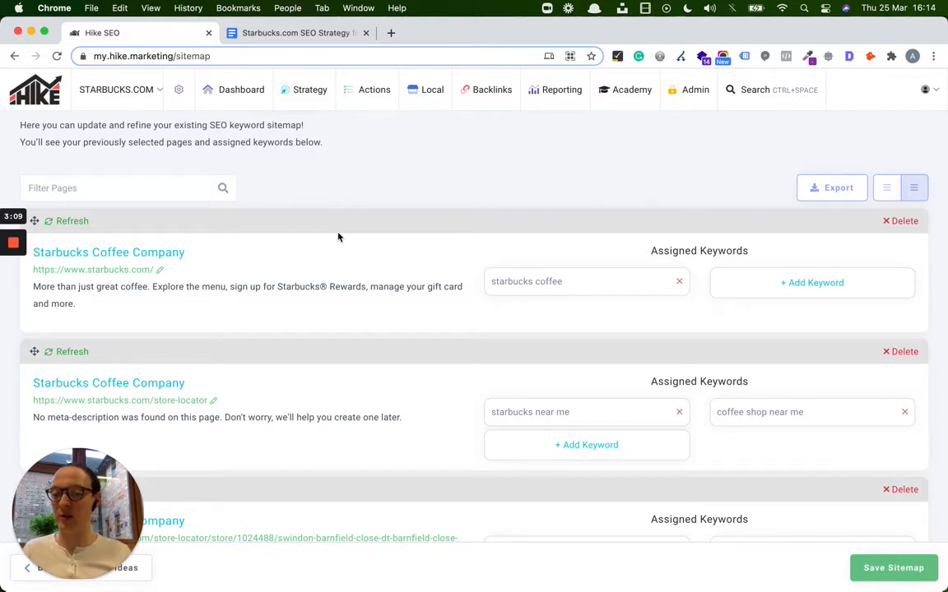
scroll(down, 3)
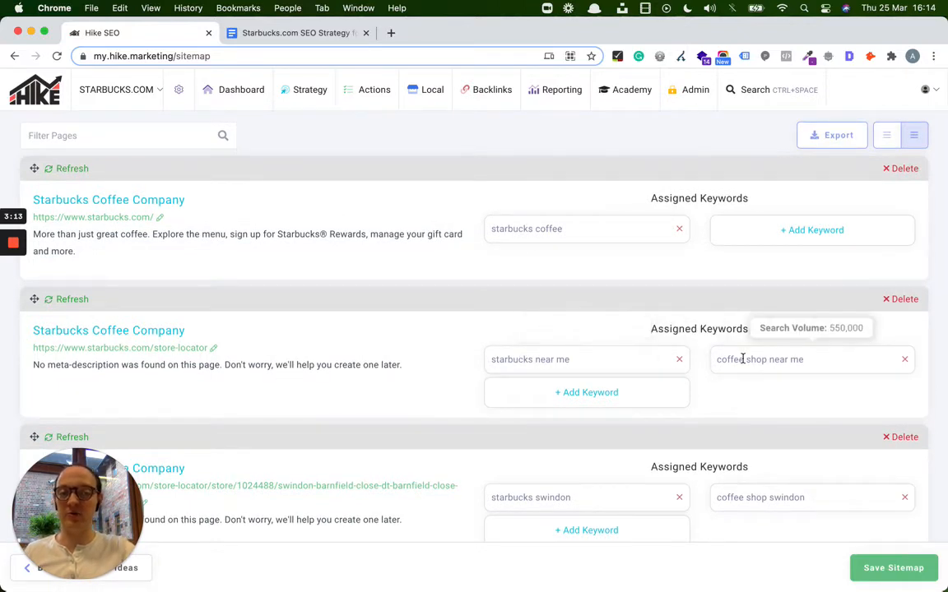
scroll(down, 3)
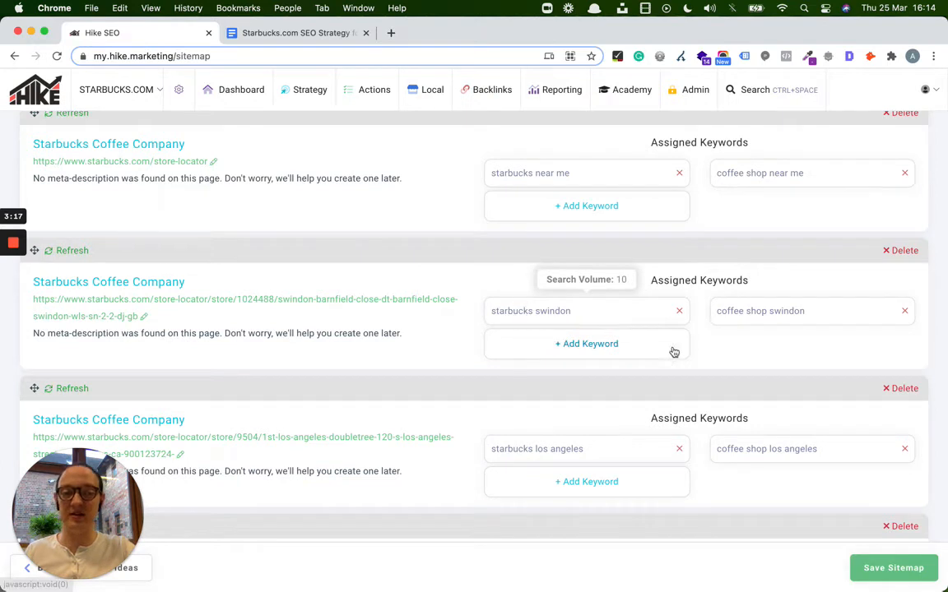
mouse_move(523, 447)
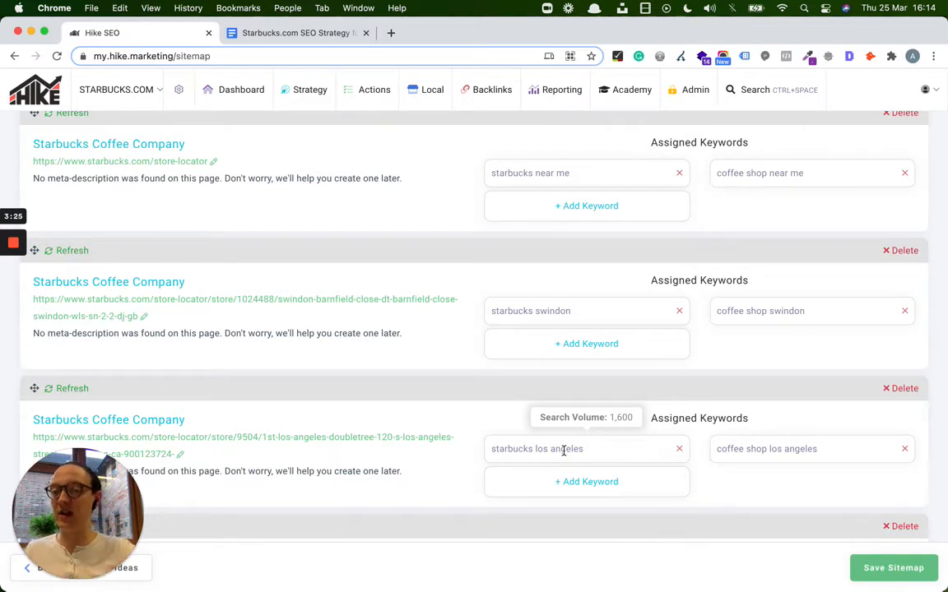
scroll(up, 3)
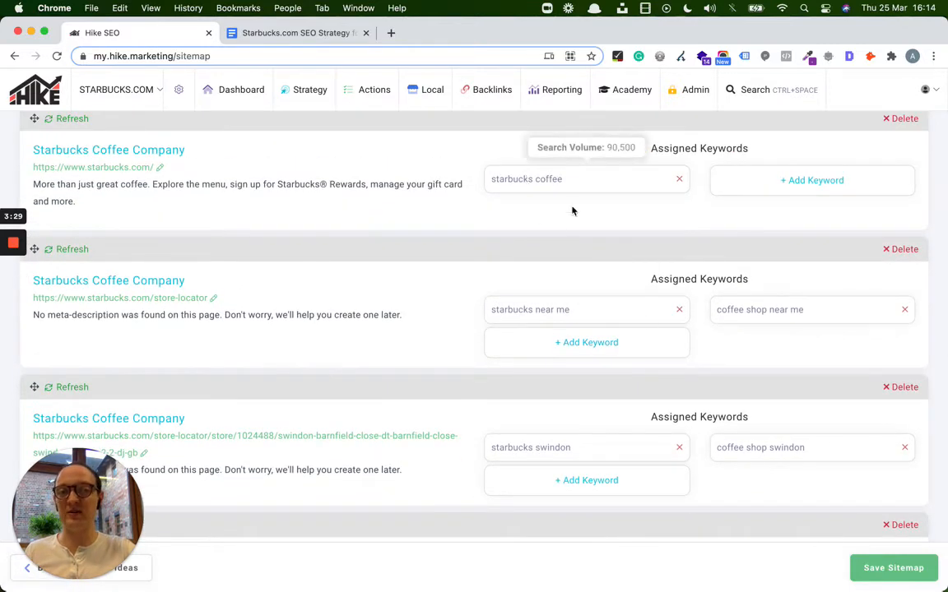
scroll(down, 3)
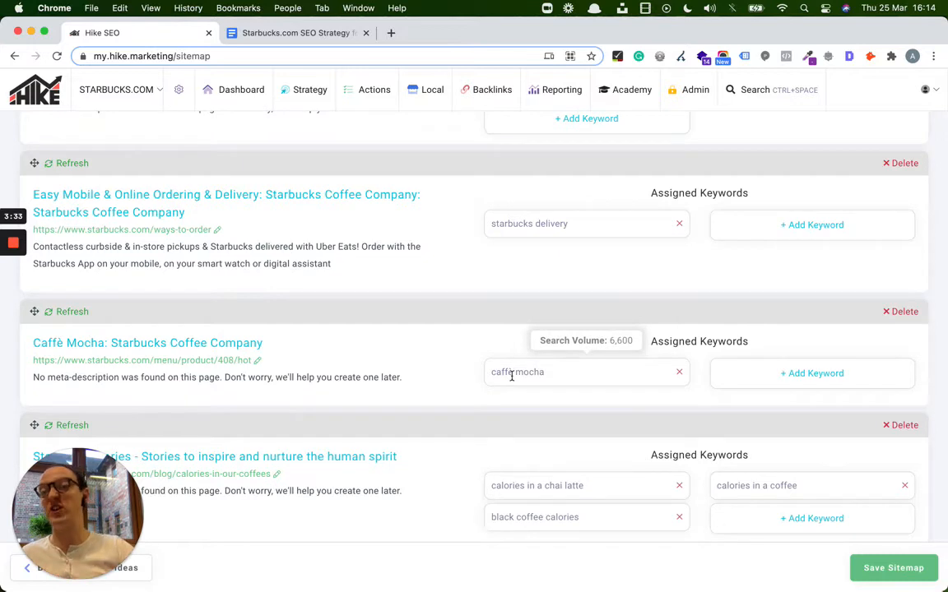
scroll(down, 3)
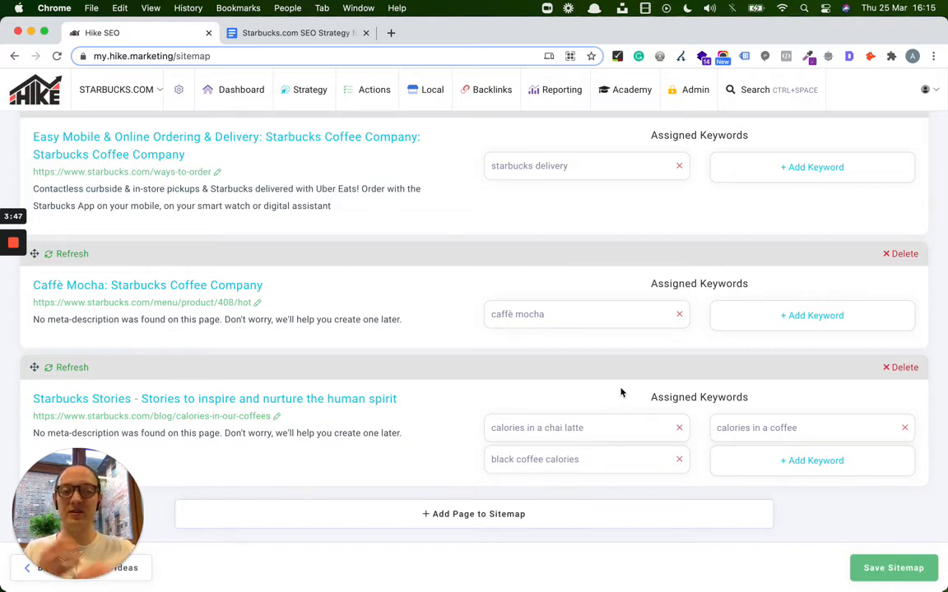
scroll(up, 3)
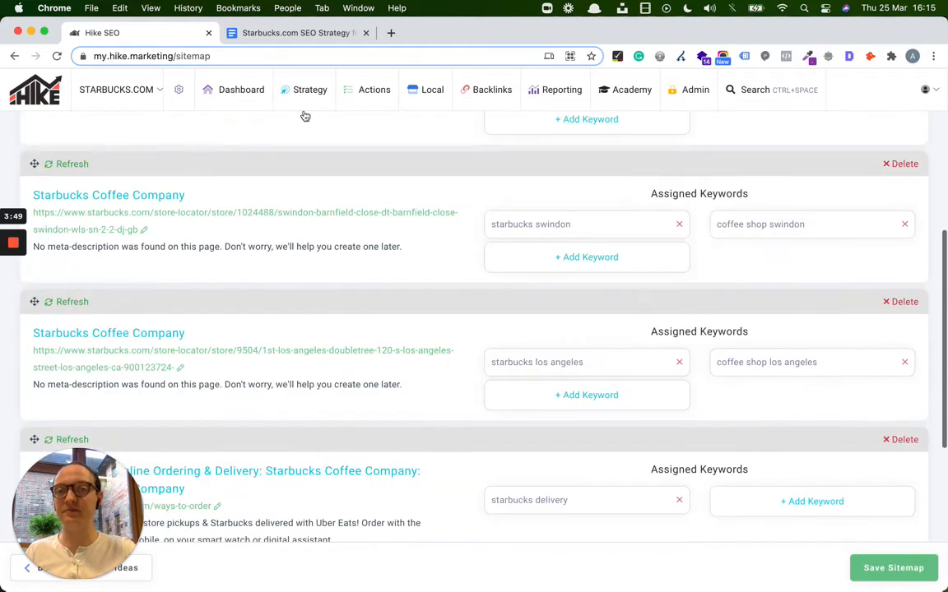
Show Strategy > Content topic suggestions for 'types of coffee', including 'coffee calories'
click(309, 88)
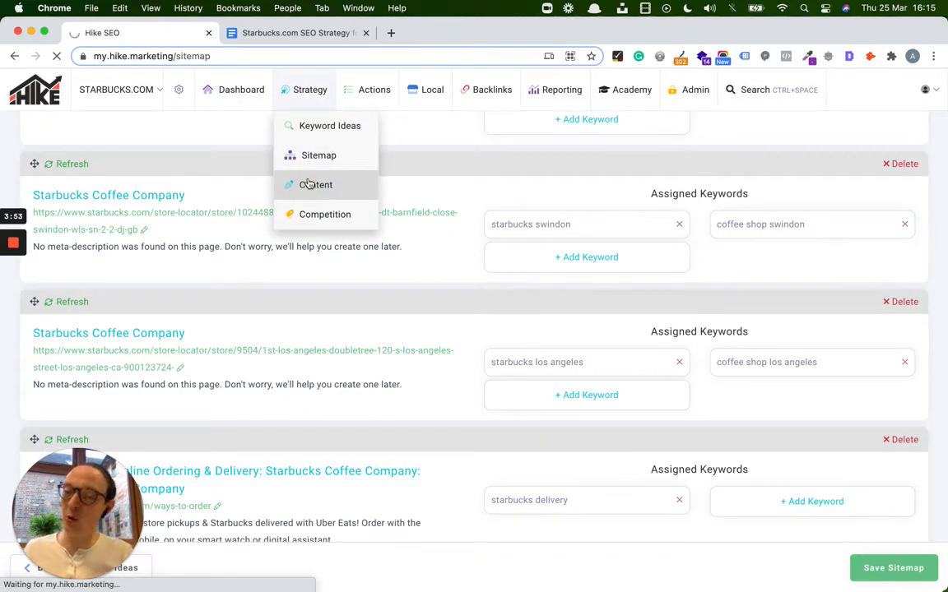
click(316, 184)
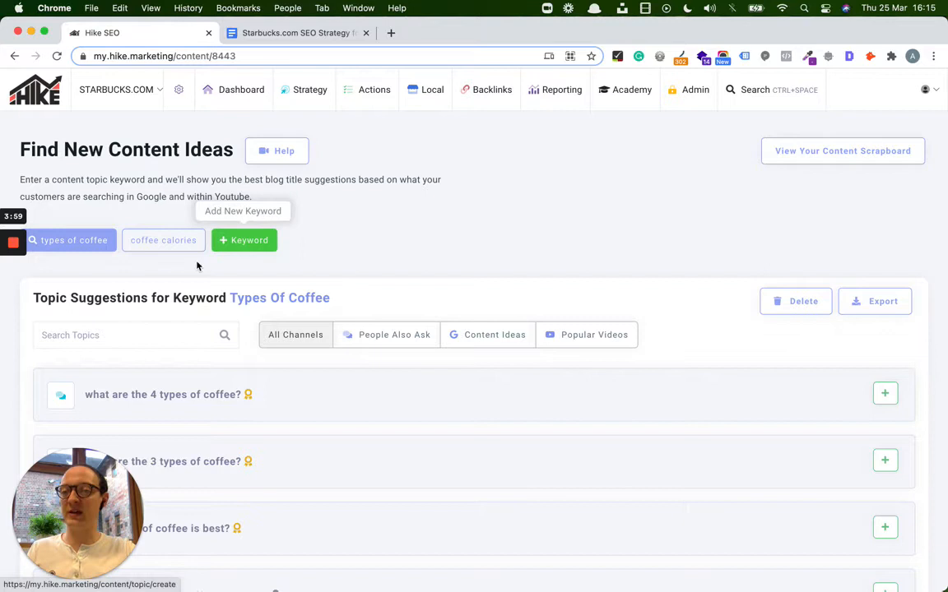
mouse_move(151, 250)
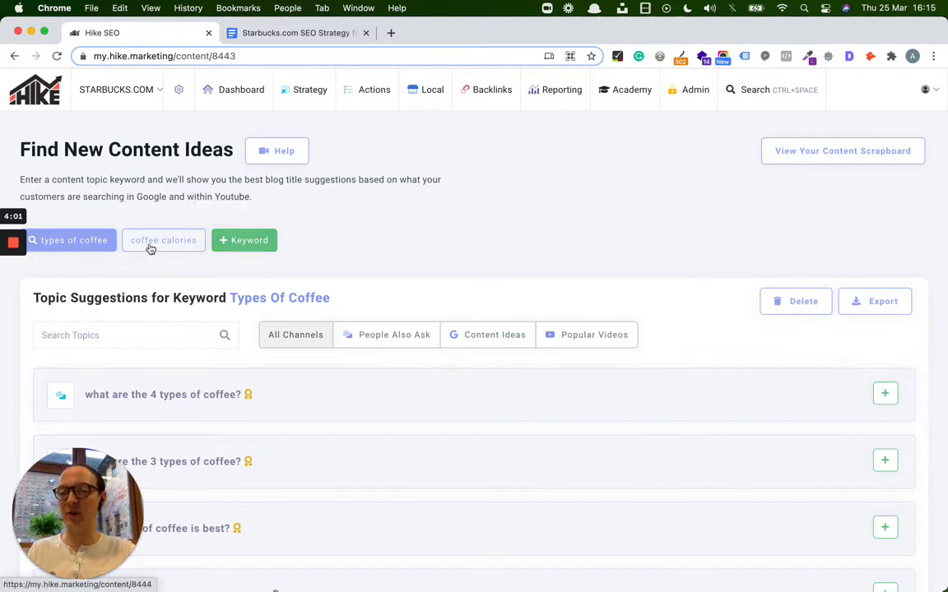
scroll(down, 3)
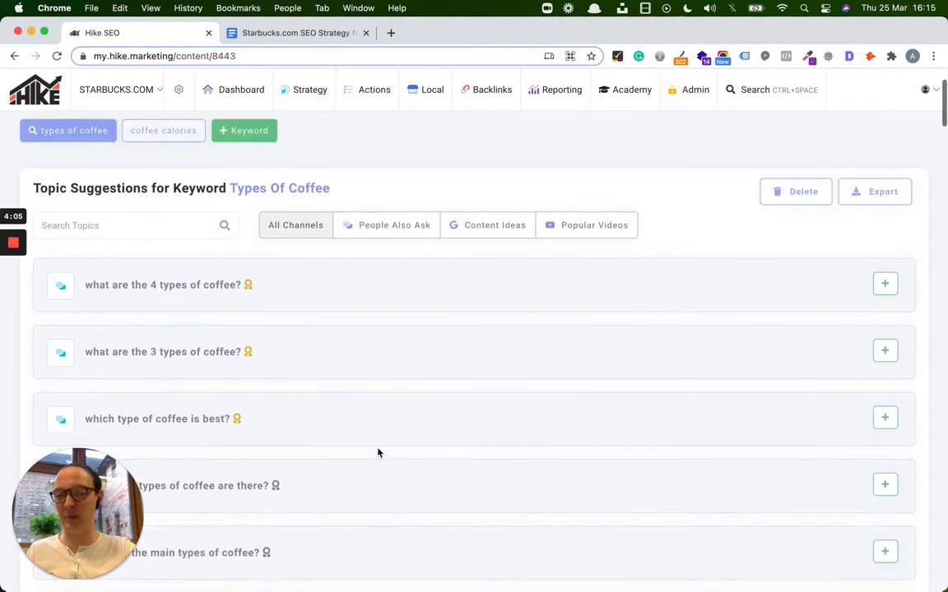
scroll(up, 3)
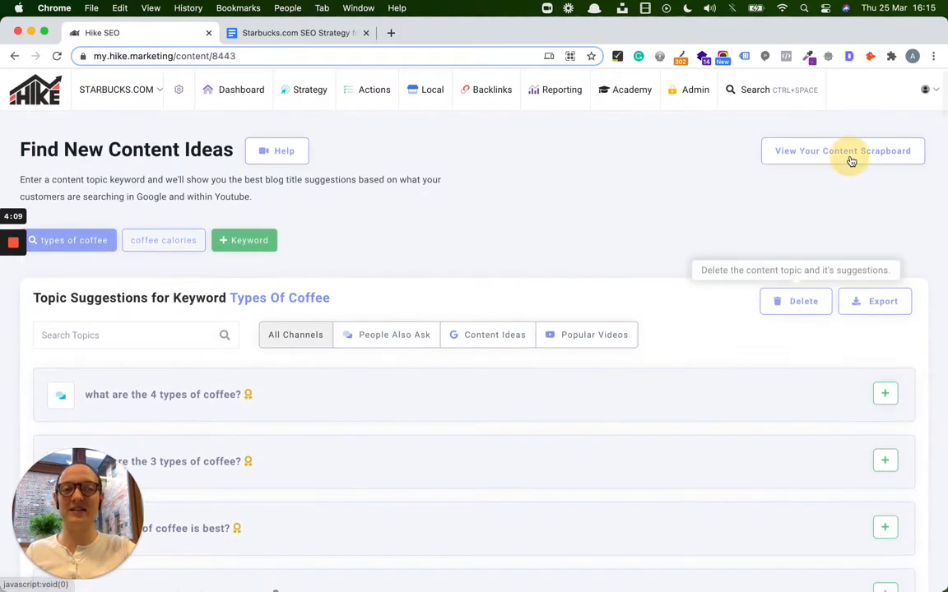
click(842, 151)
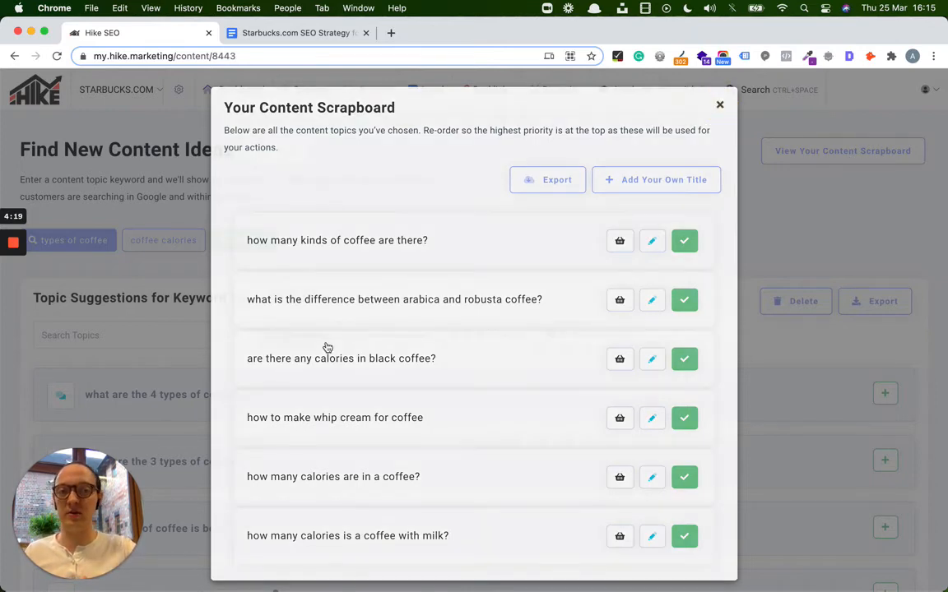
click(719, 105)
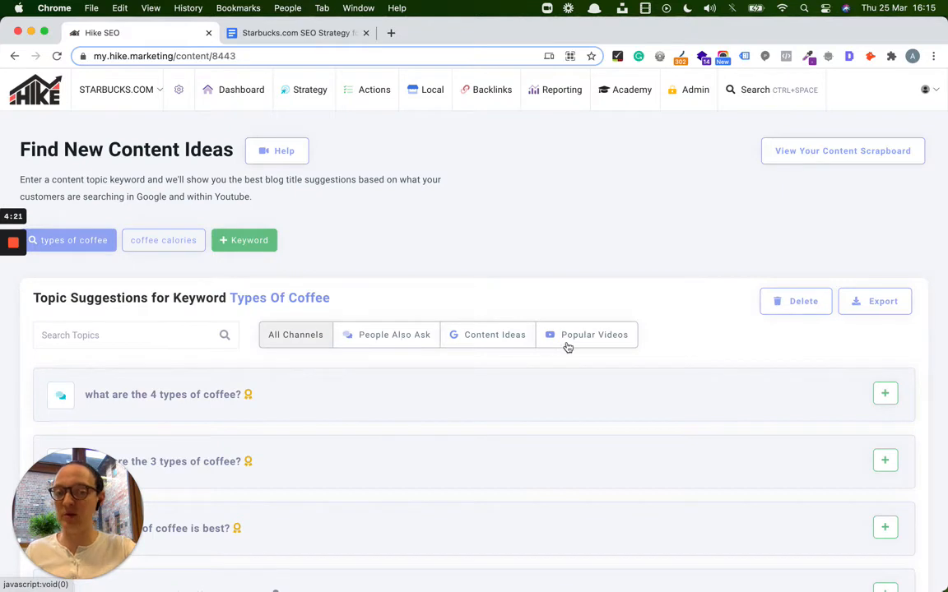
click(309, 89)
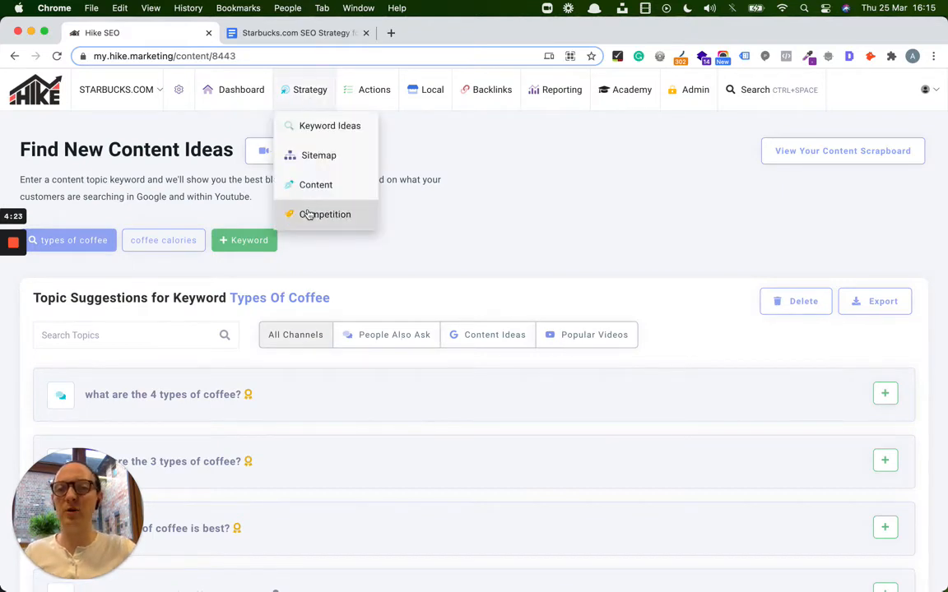
Show costacoffee.com's Ranking Keywords: 87 top-3 positions and 553 total keywords
click(326, 214)
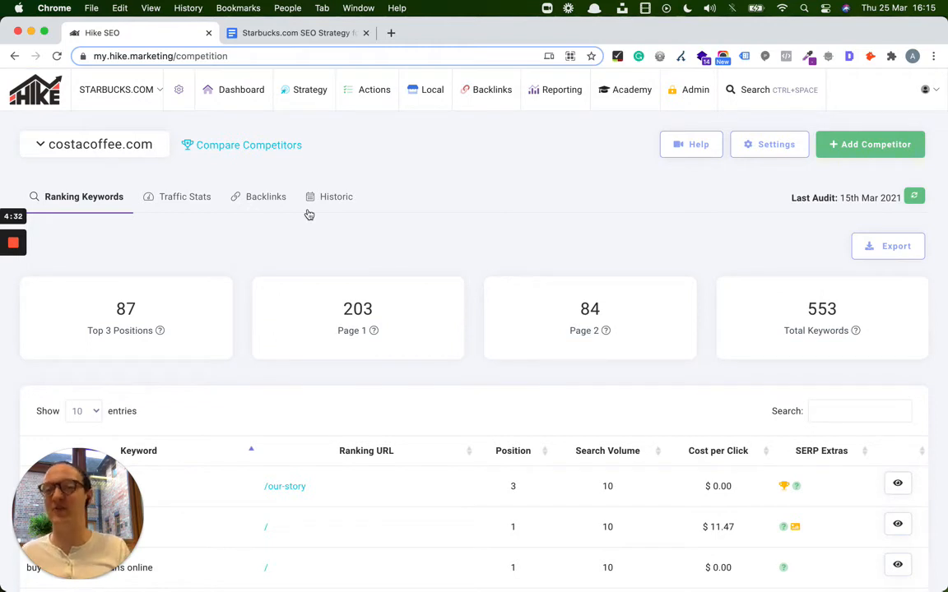
click(99, 145)
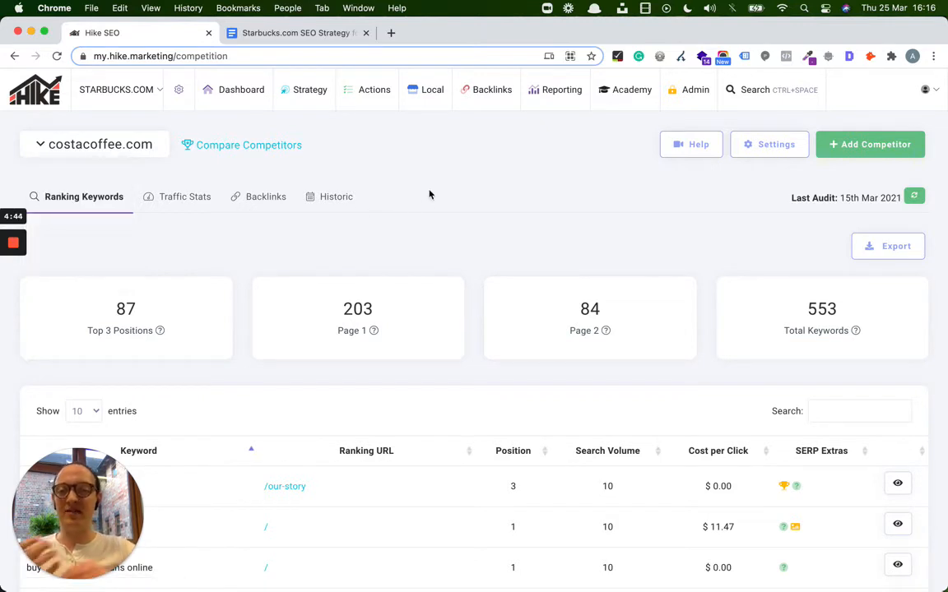
mouse_move(628, 253)
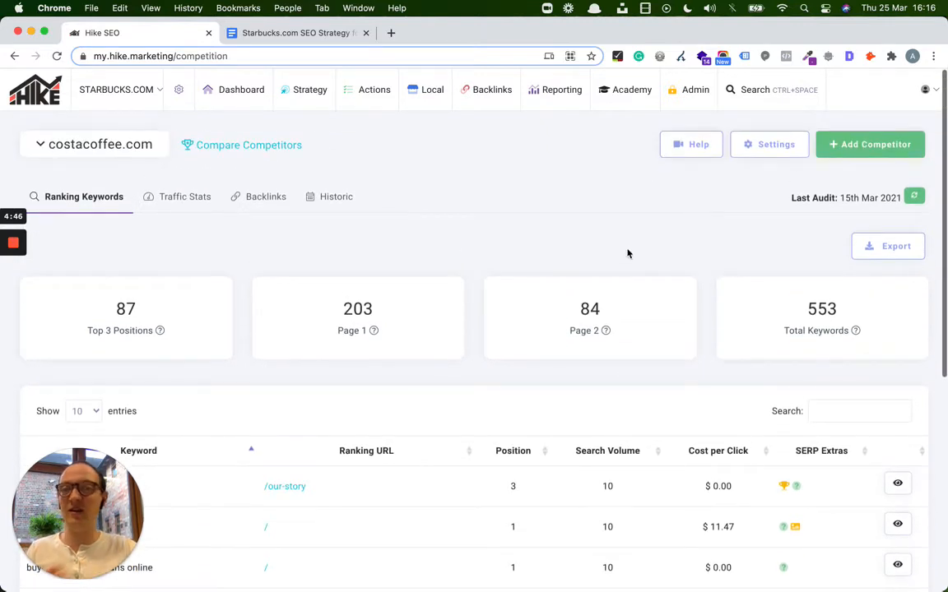
mouse_move(248, 145)
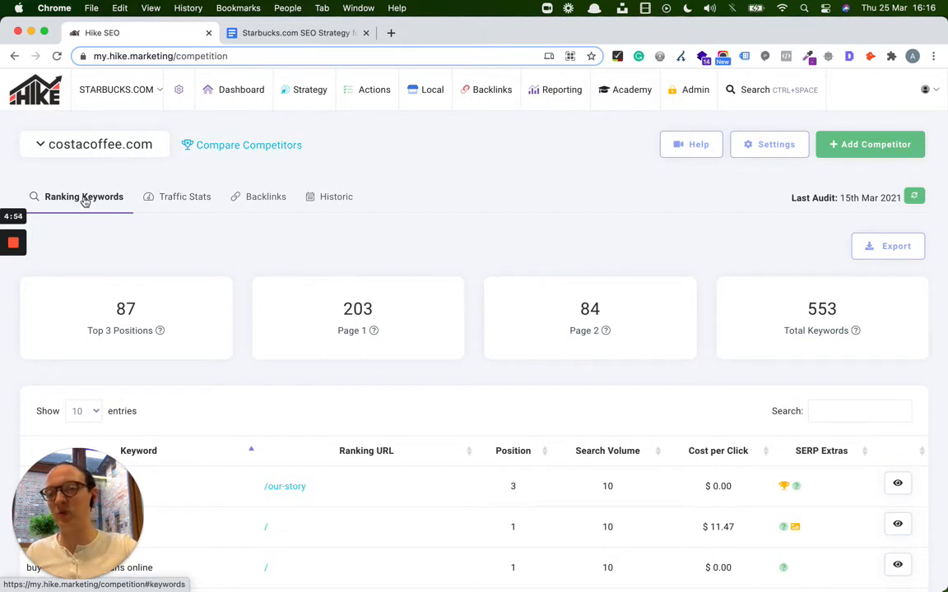
mouse_move(260, 200)
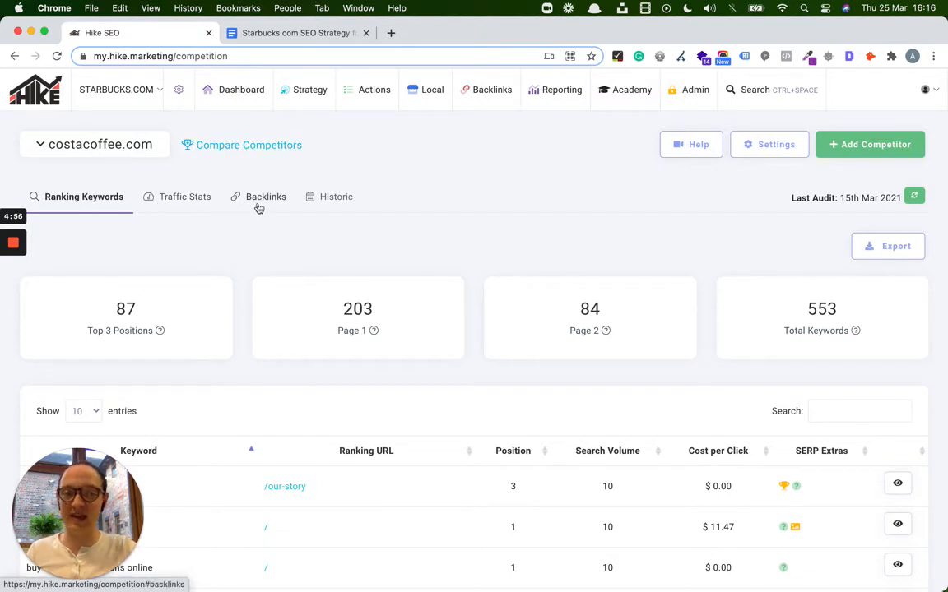
mouse_move(373, 89)
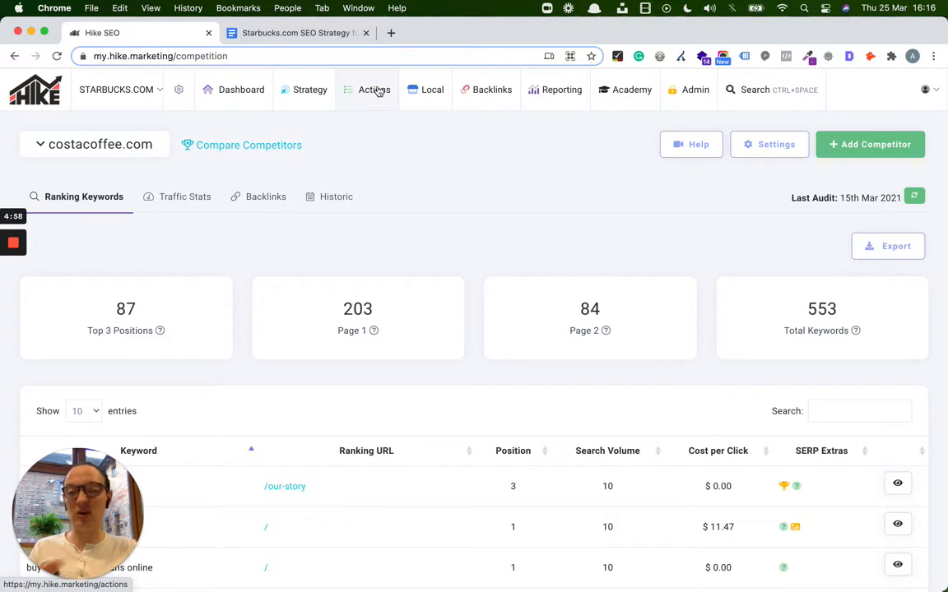
Reveal the Backlink Opportunities submenu: competitor, journalist outreach and blogger opportunities
click(431, 89)
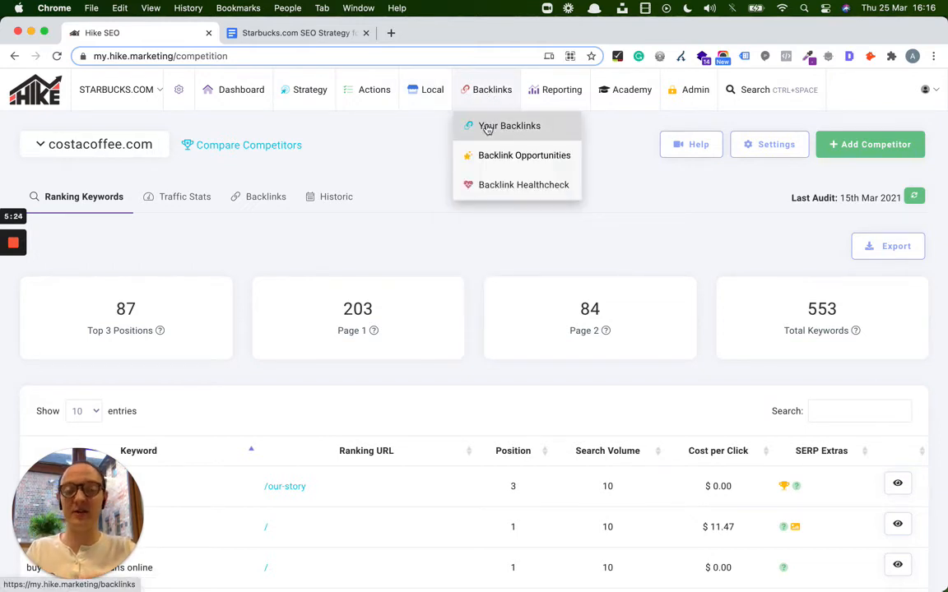
mouse_move(523, 155)
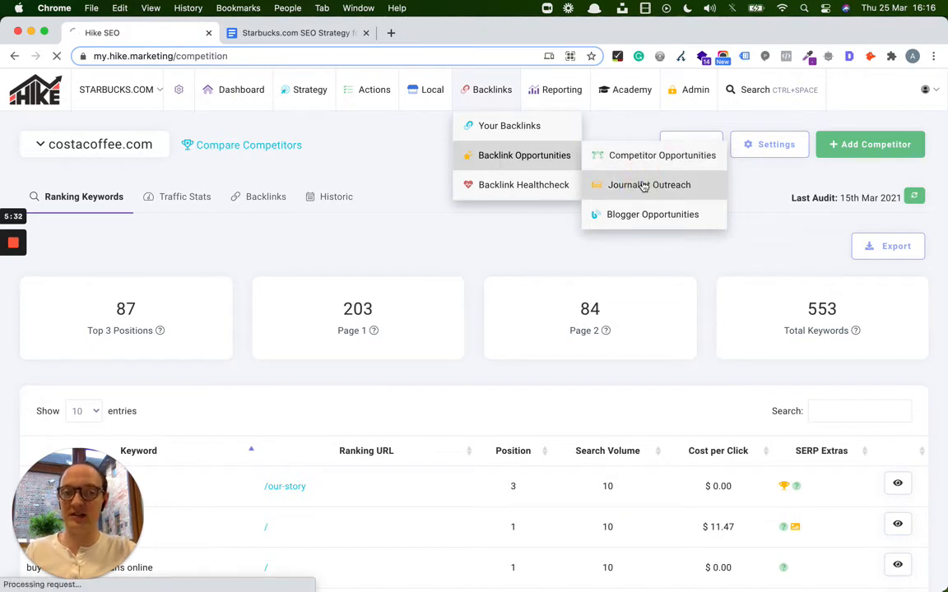
Show Journalist Outreach with tracked keywords coffee and latte plus HARO and Twitter requests
click(648, 184)
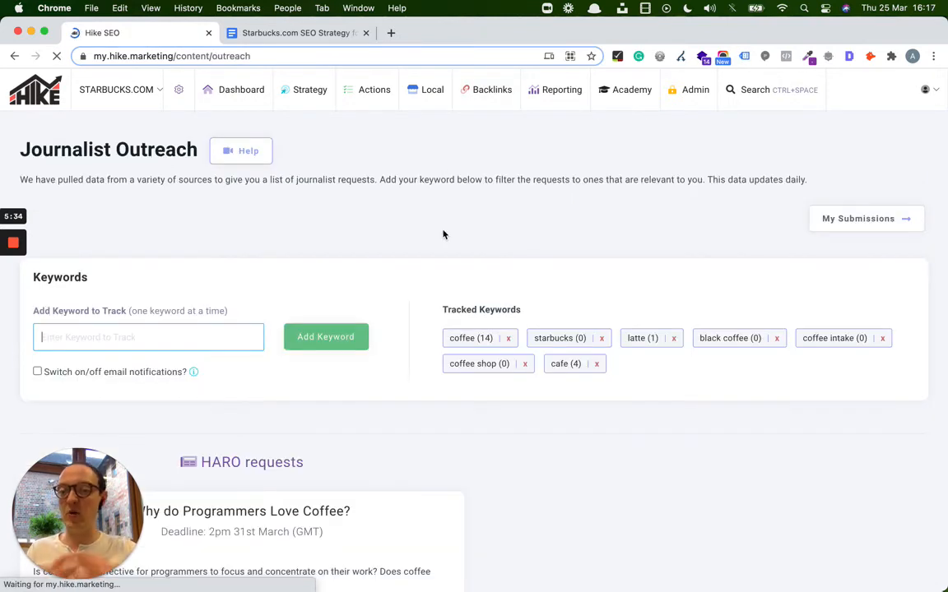
click(479, 364)
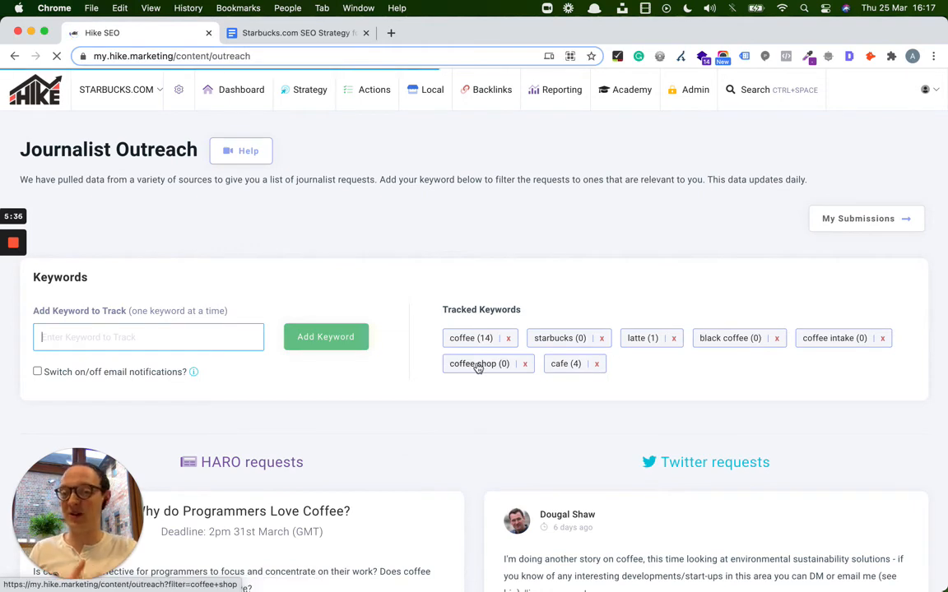
scroll(down, 3)
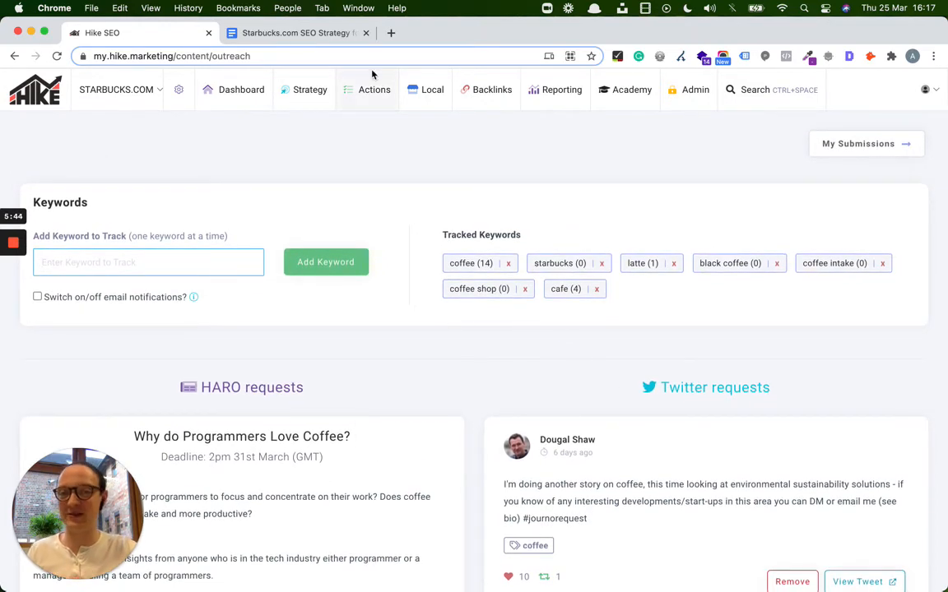
click(296, 33)
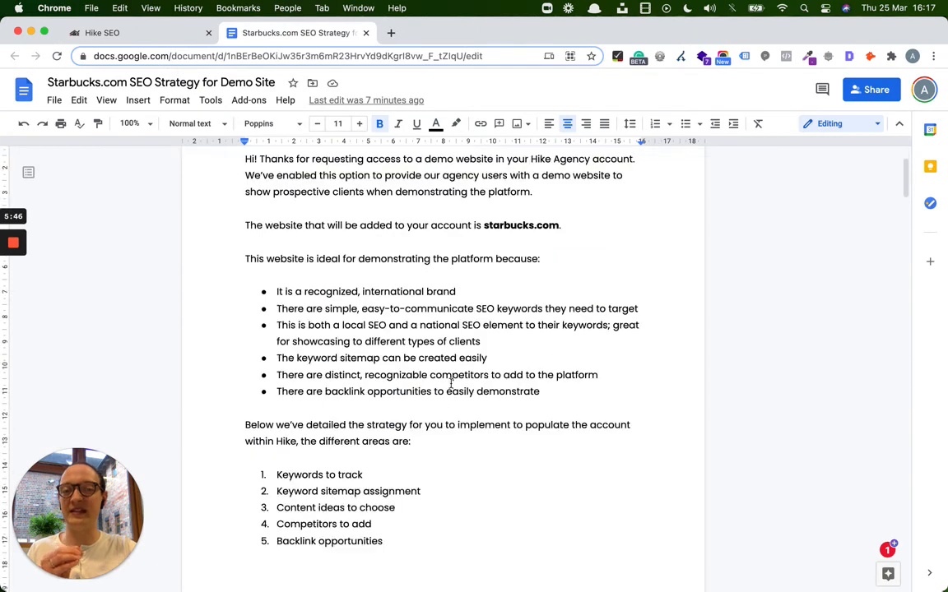
scroll(down, 3)
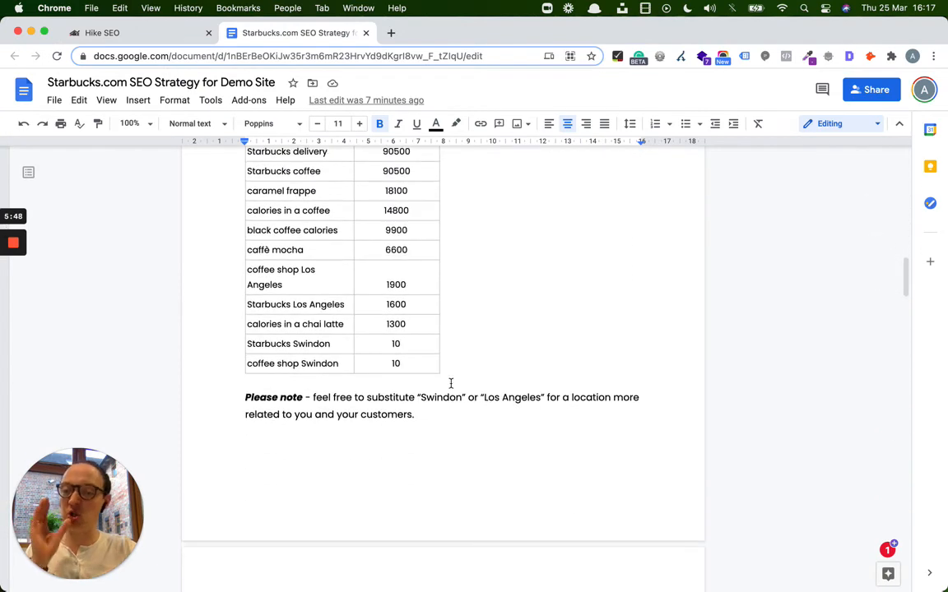
scroll(down, 3)
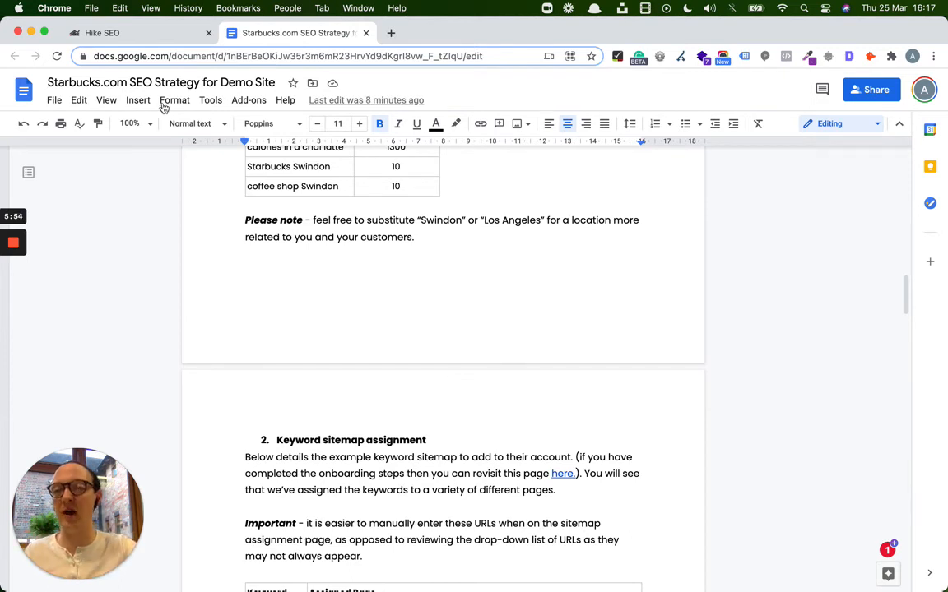
click(124, 33)
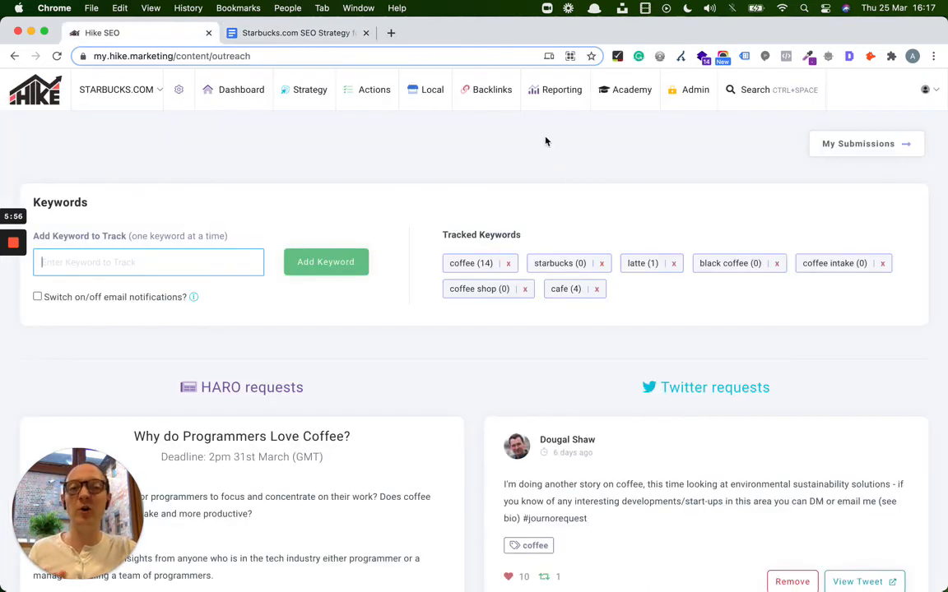
Review Traffic Stats: 11,039 visitors, 27.47% bounce rate, 1,678 clicks, 262,276 impressions and top sources
click(561, 89)
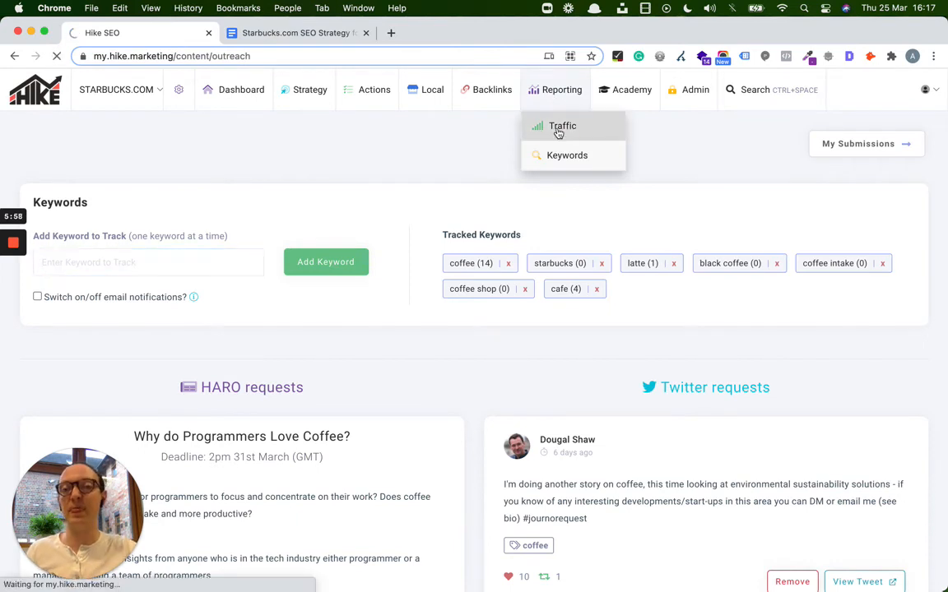
click(562, 125)
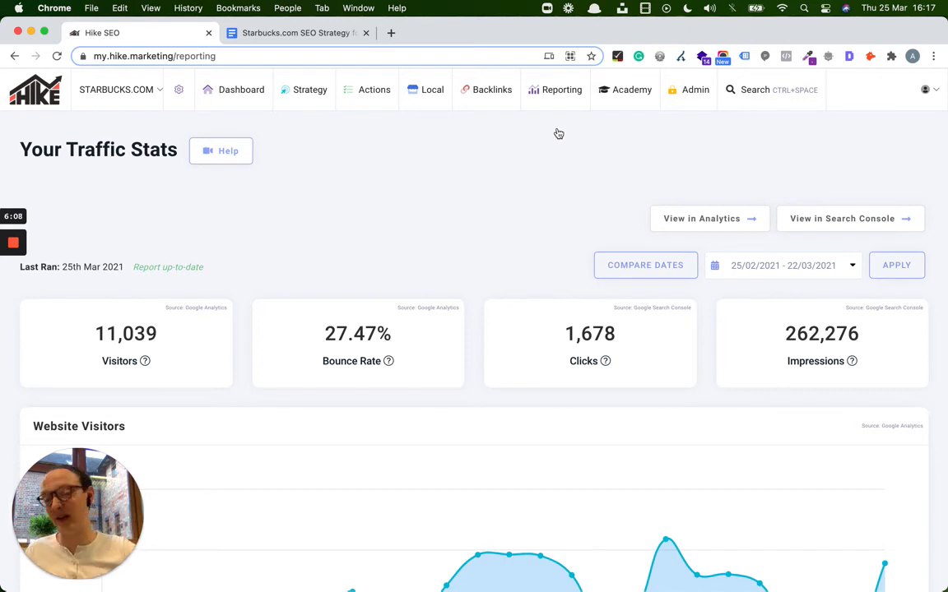
scroll(down, 3)
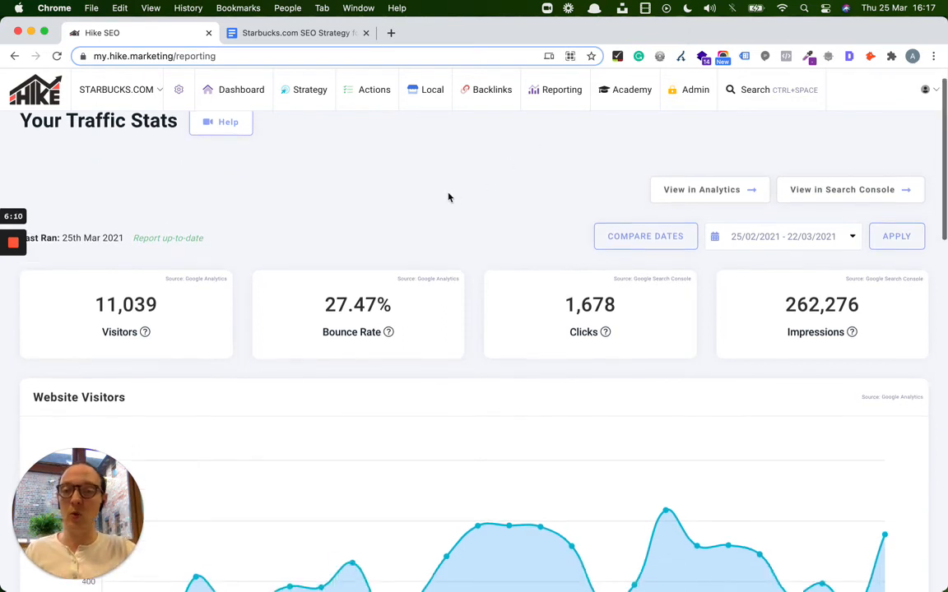
scroll(down, 3)
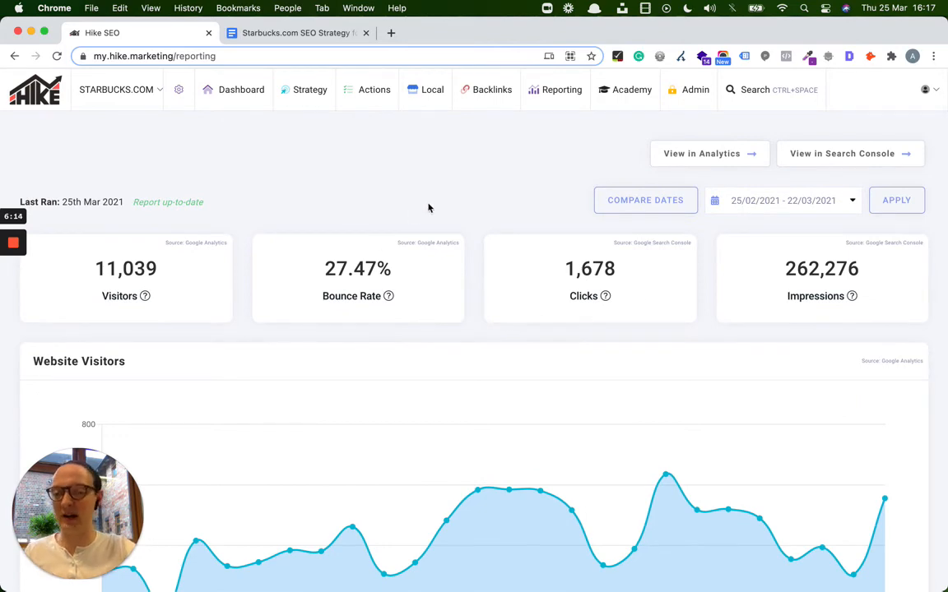
scroll(down, 3)
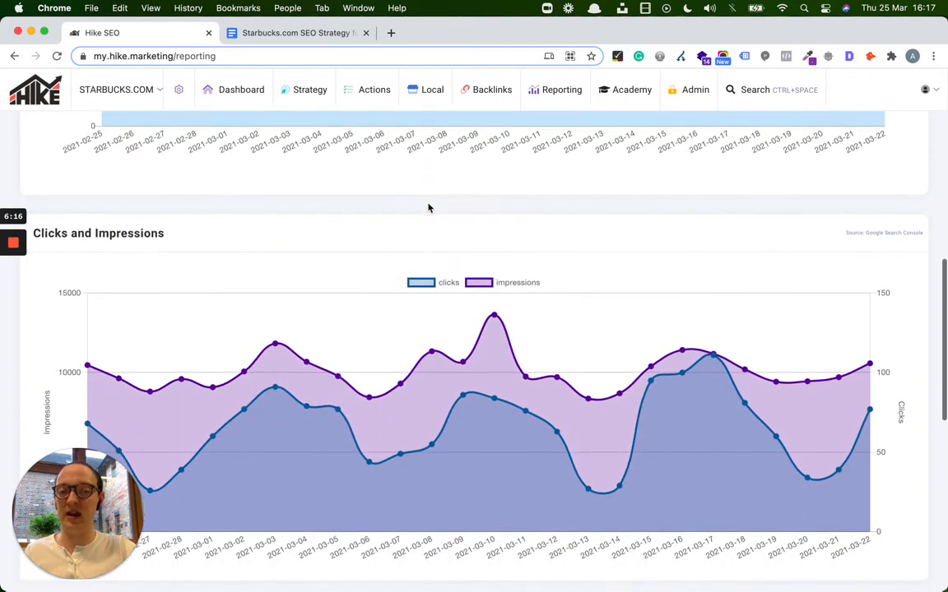
scroll(down, 3)
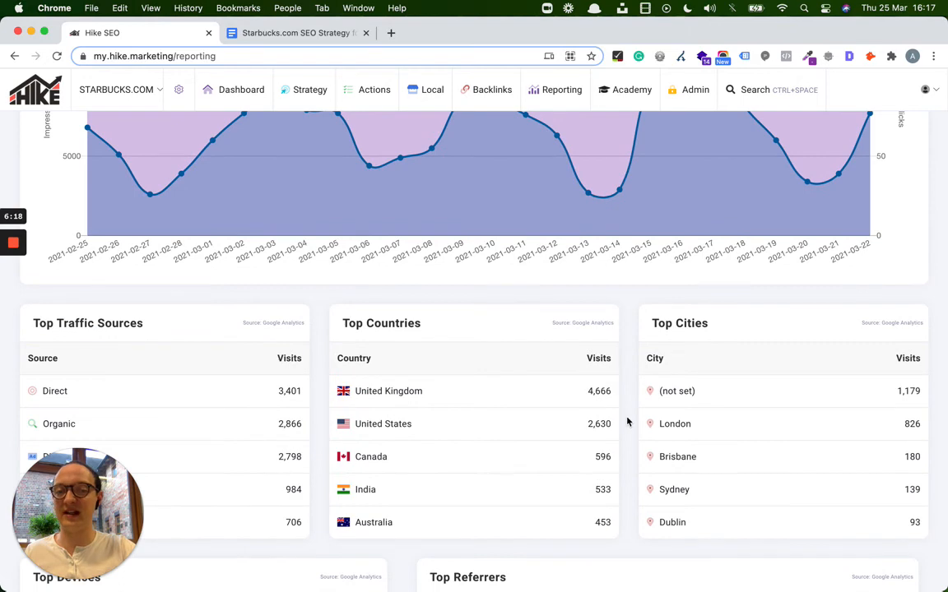
scroll(up, 3)
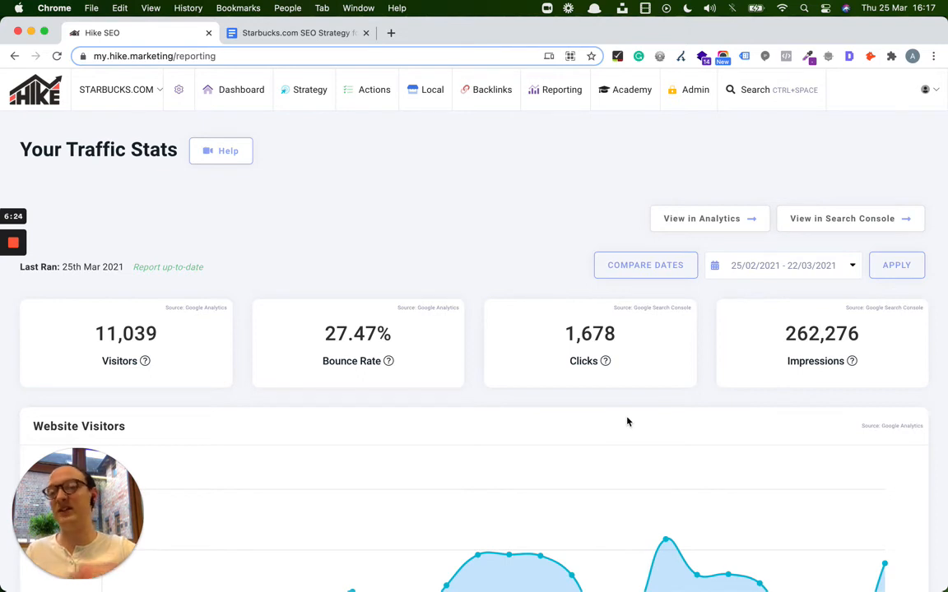
mouse_move(663, 115)
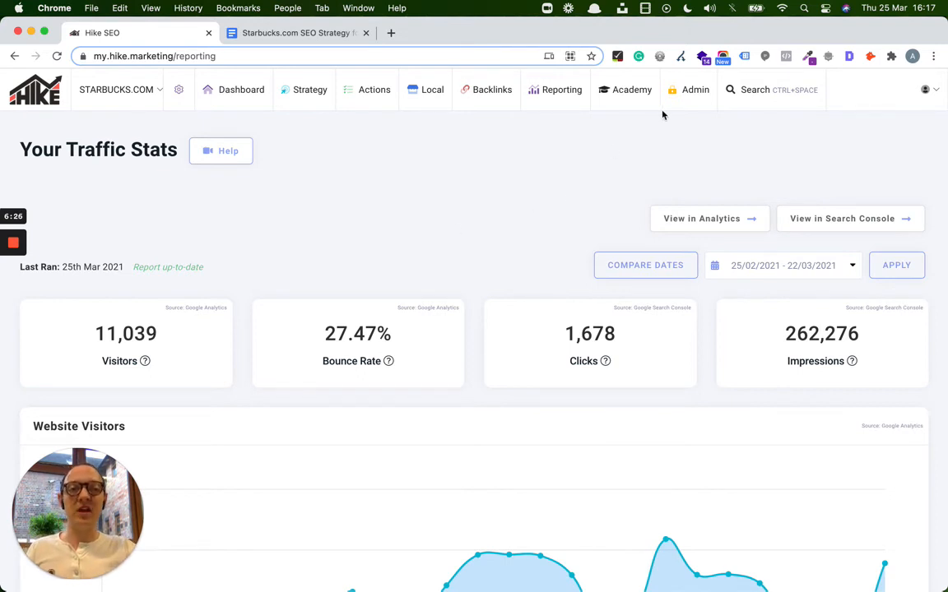
Glance at the Reporting and Backlinks menus, then return to the Starbucks.com strategy doc
click(561, 89)
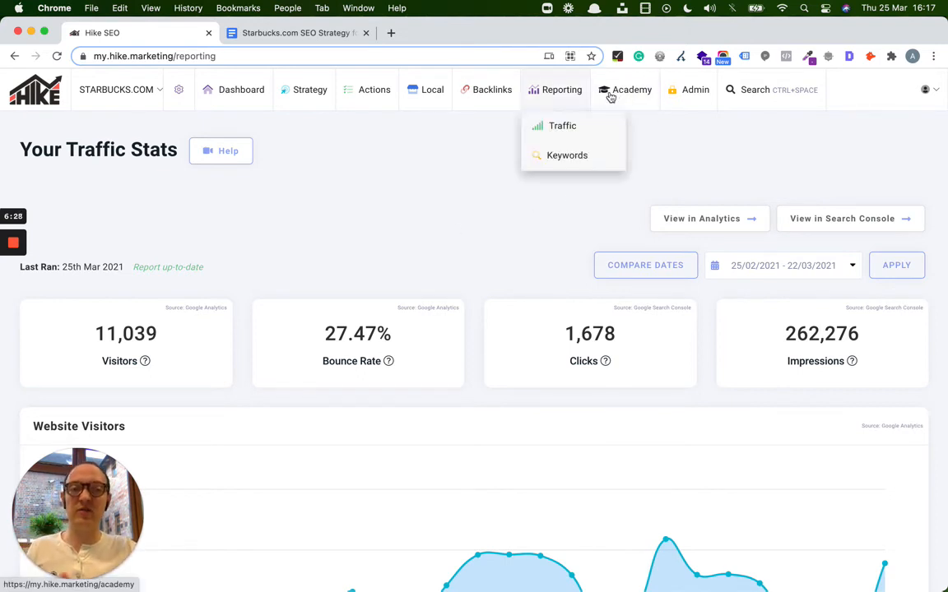
mouse_move(239, 133)
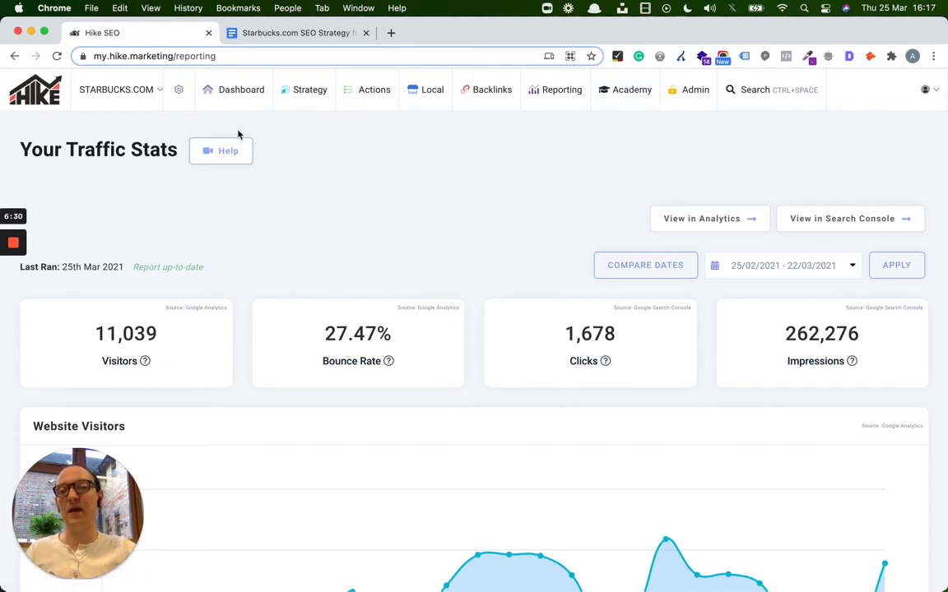
click(492, 89)
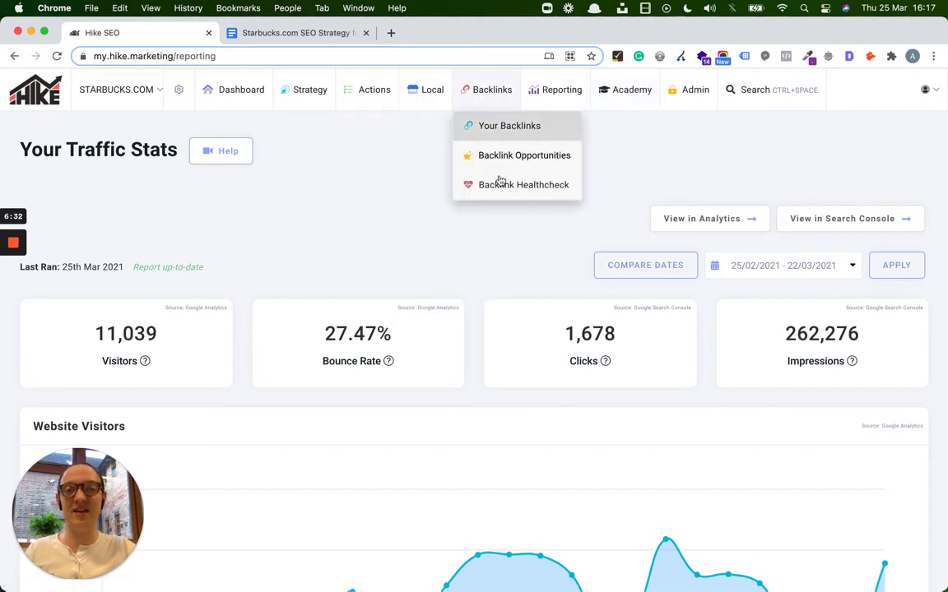
mouse_move(523, 184)
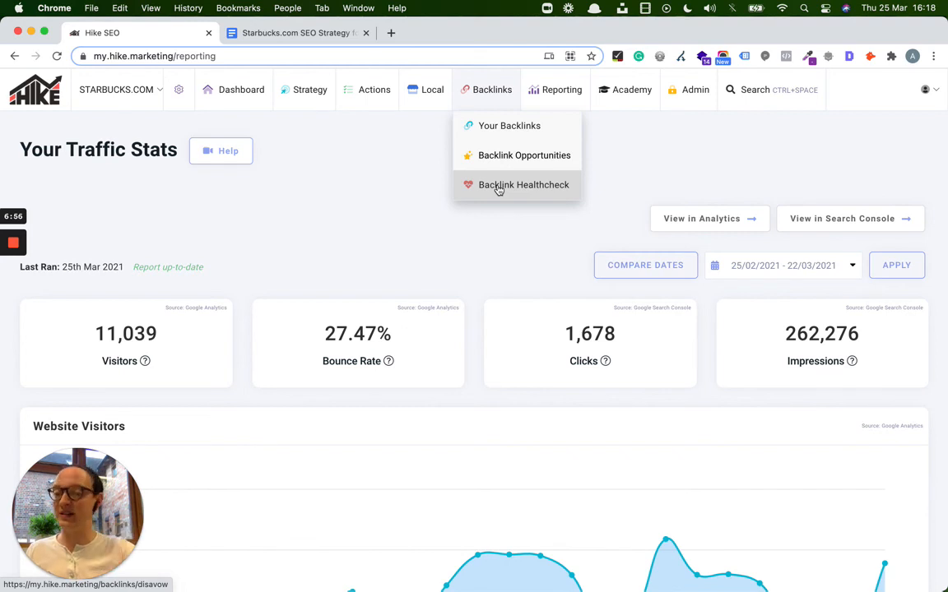
click(296, 33)
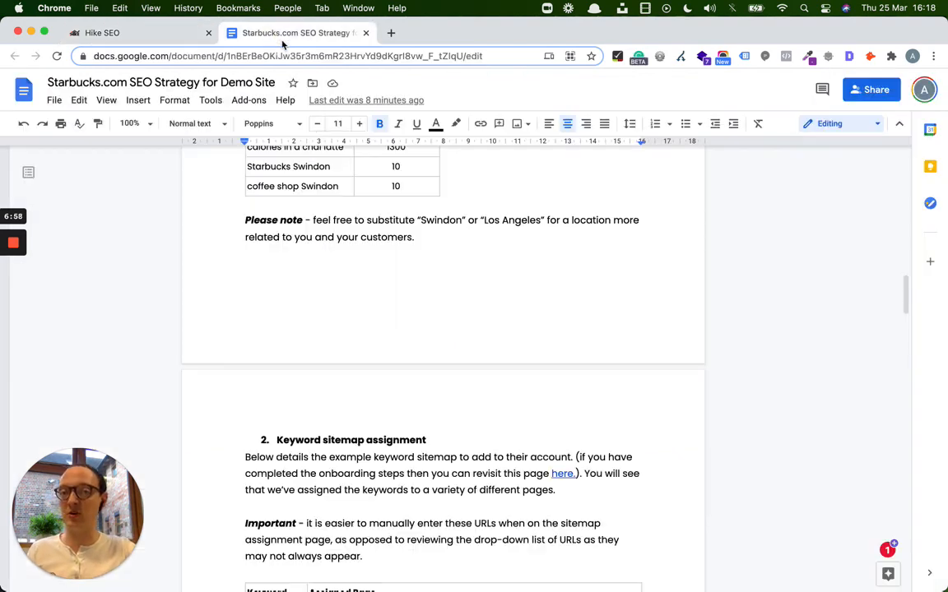